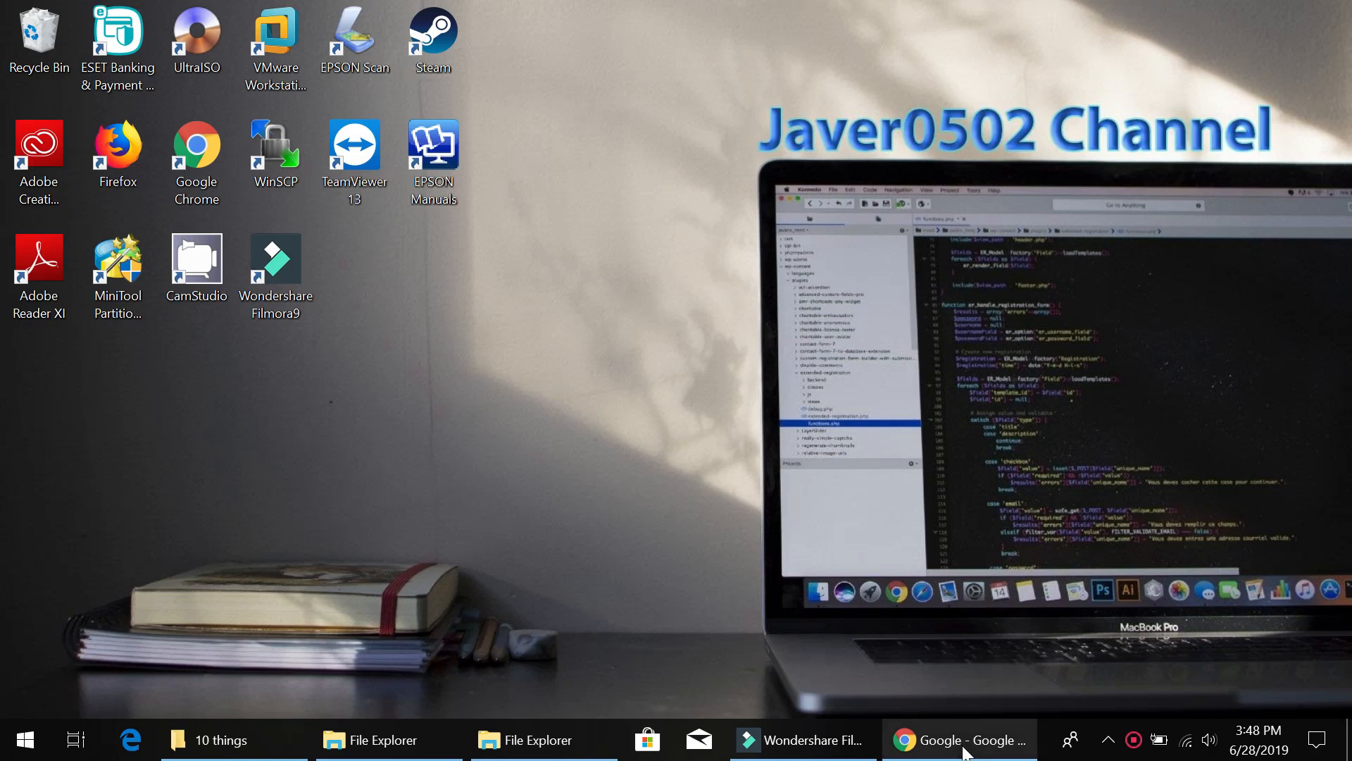
Step: Bring up Chrome on Google and snap it to the left half beside File Explorer
{"action": "left_click", "coordinate": [960, 739]}
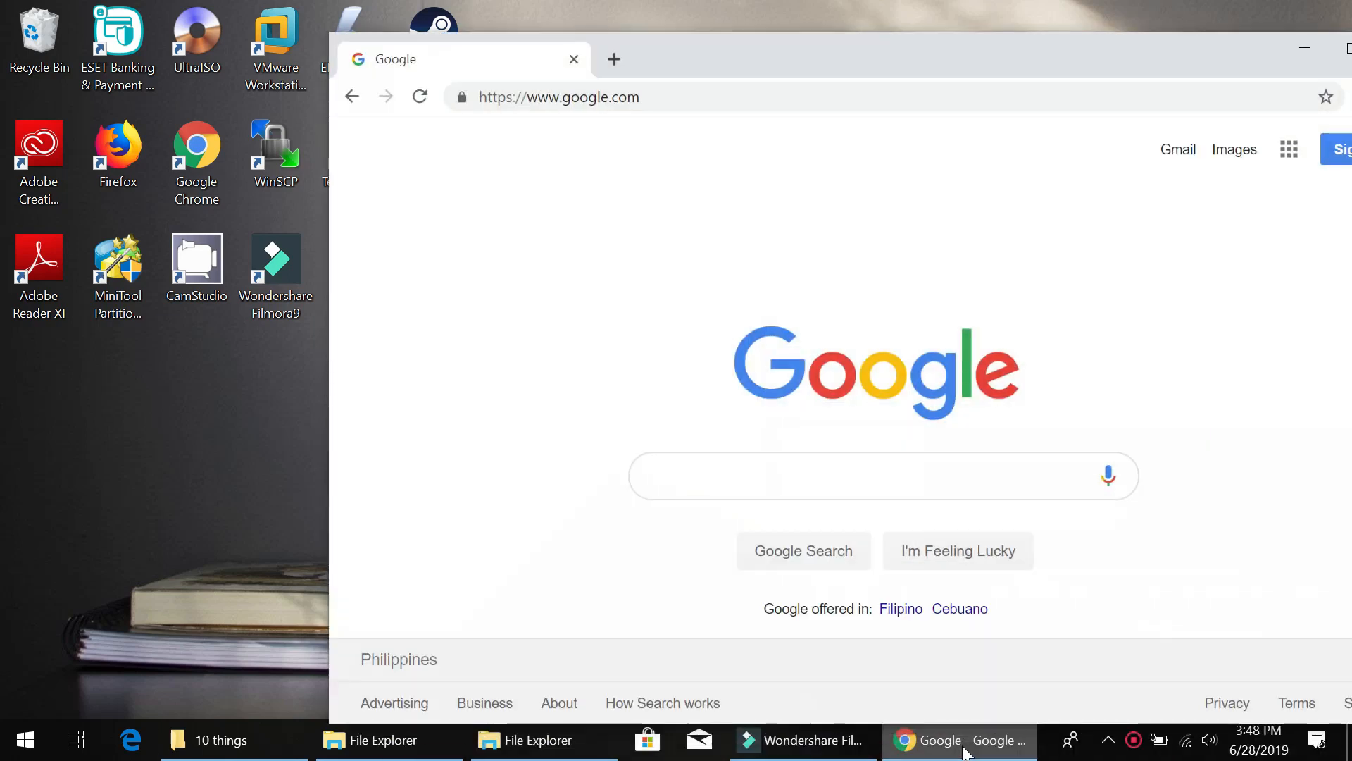
{"action": "key", "text": "Super"}
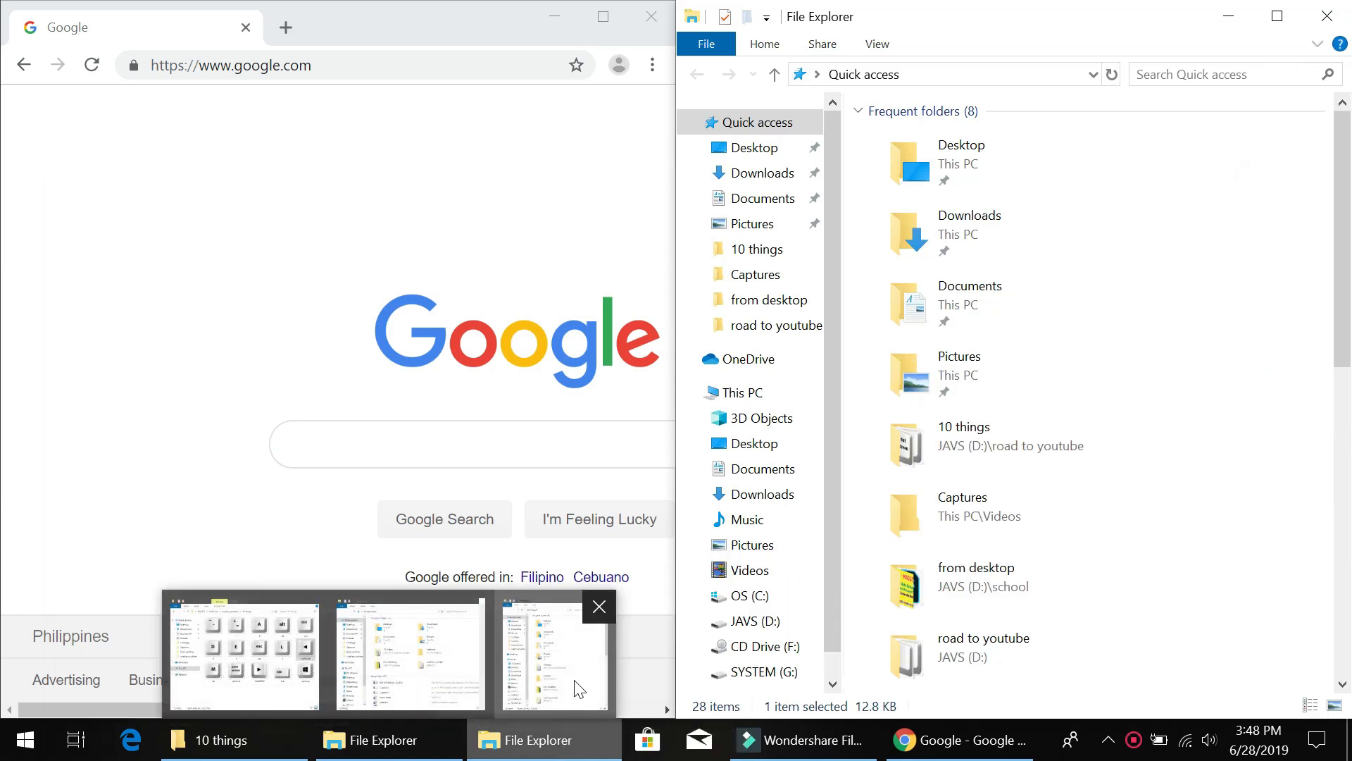
{"action": "mouse_move", "coordinate": [481, 368]}
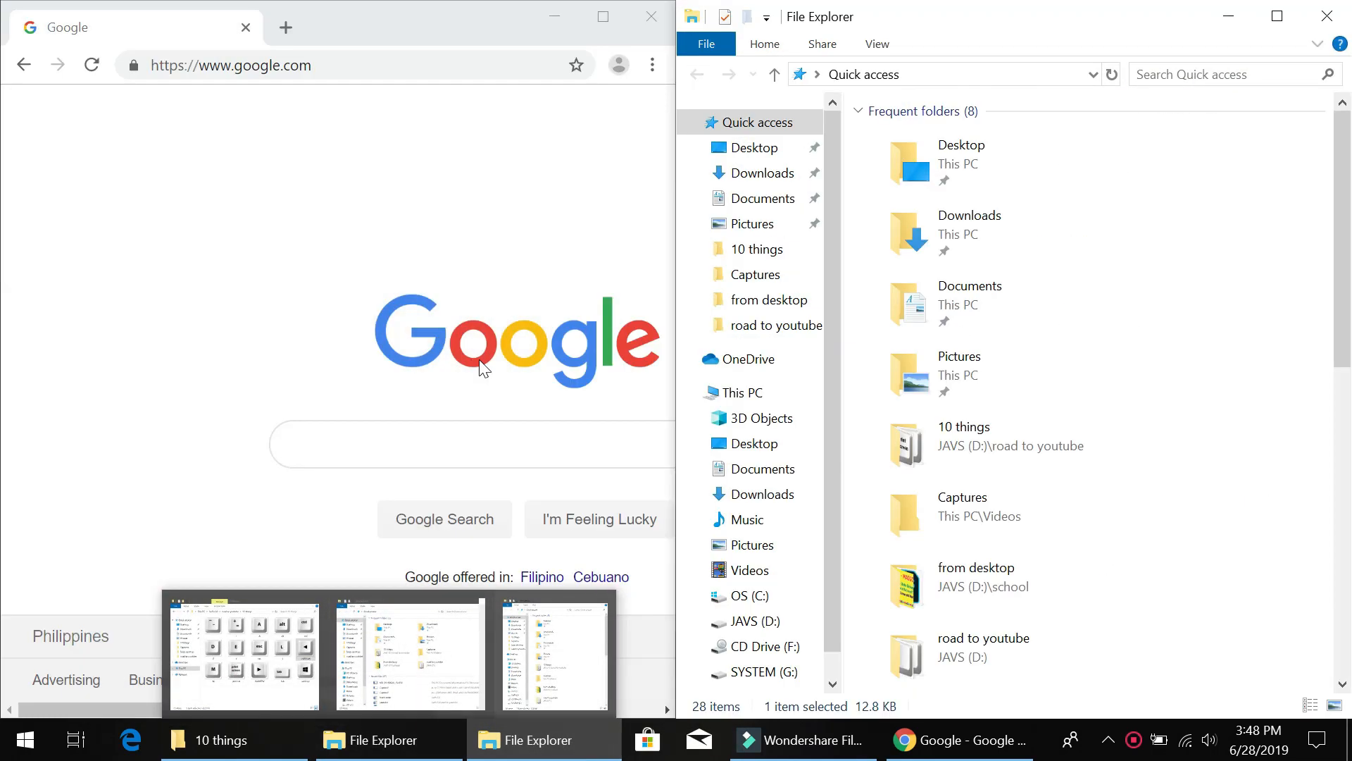
{"action": "mouse_move", "coordinate": [501, 246]}
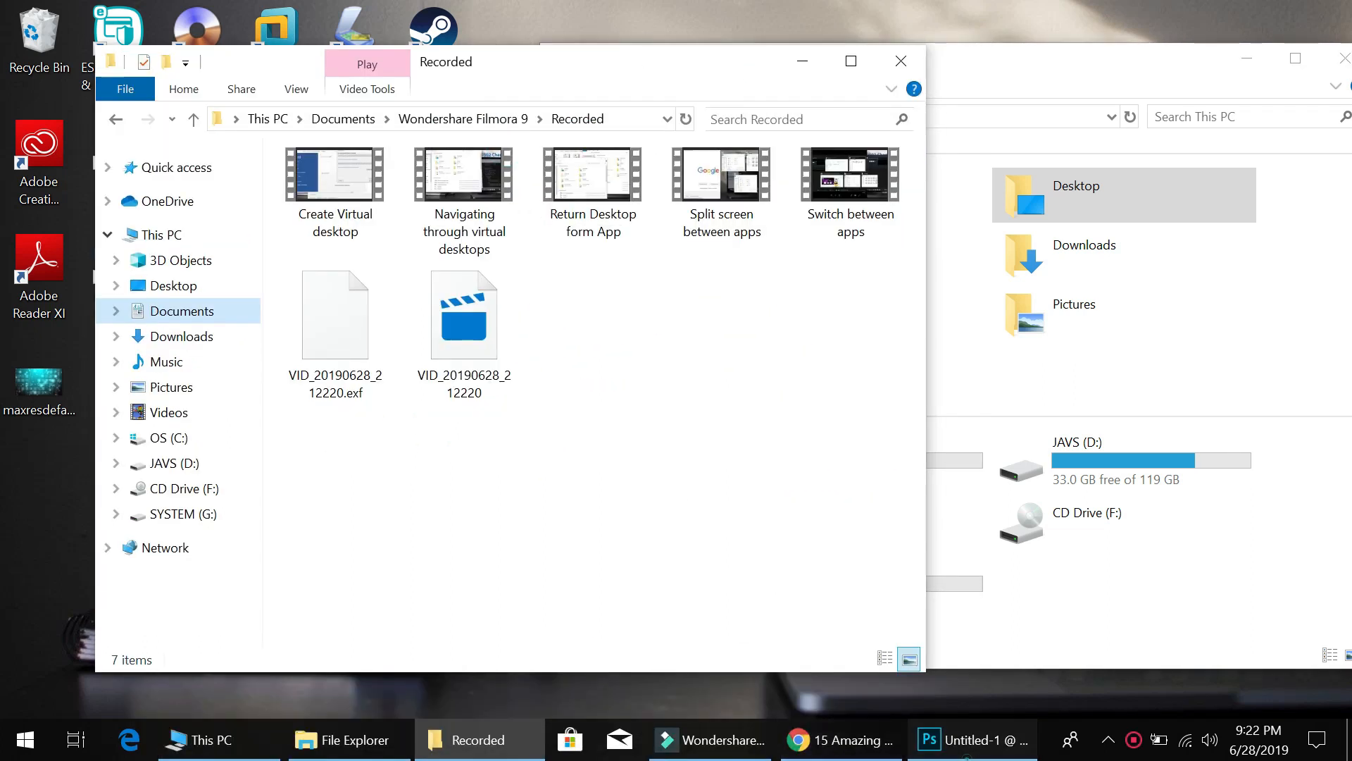
Step: Switch to the Photoshop banner, back to the Recorded folder, then Alt+Tab
{"action": "left_click", "coordinate": [971, 739]}
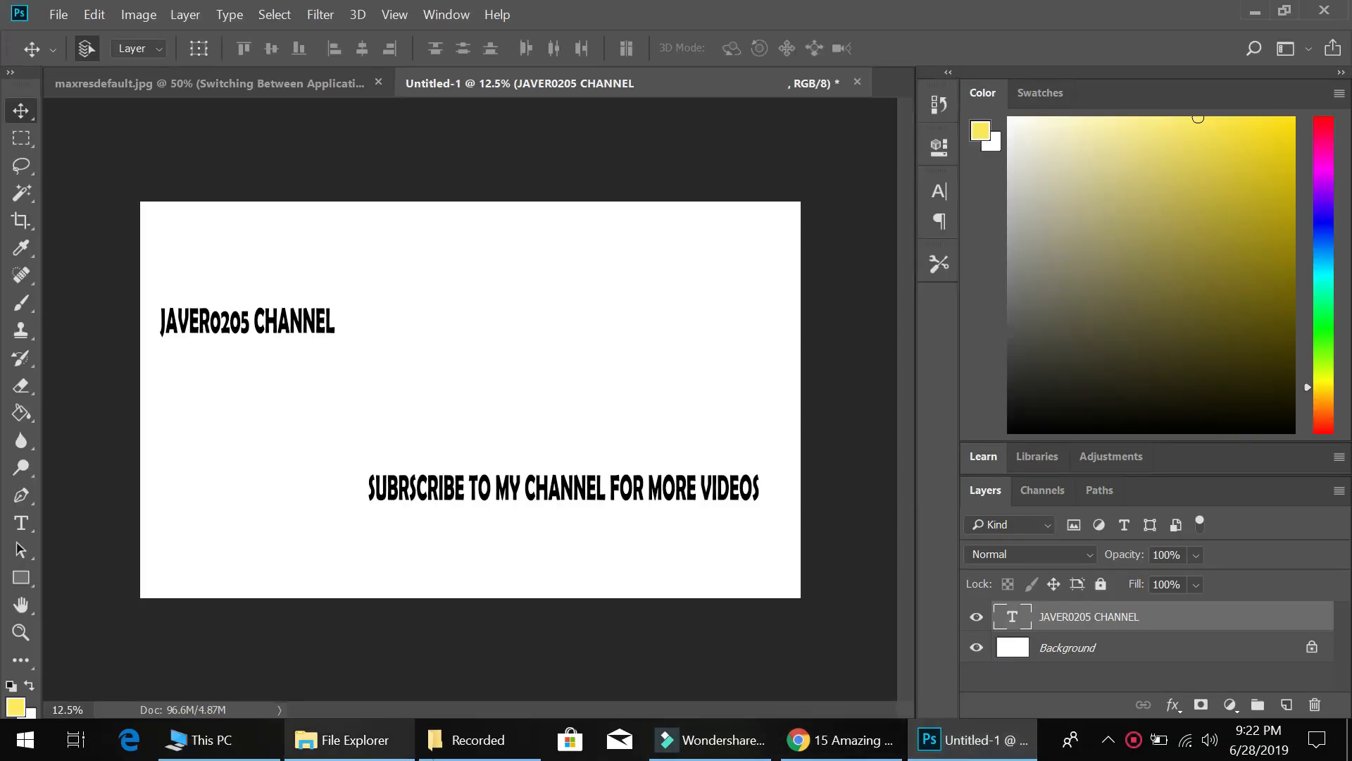
{"action": "left_click", "coordinate": [478, 740]}
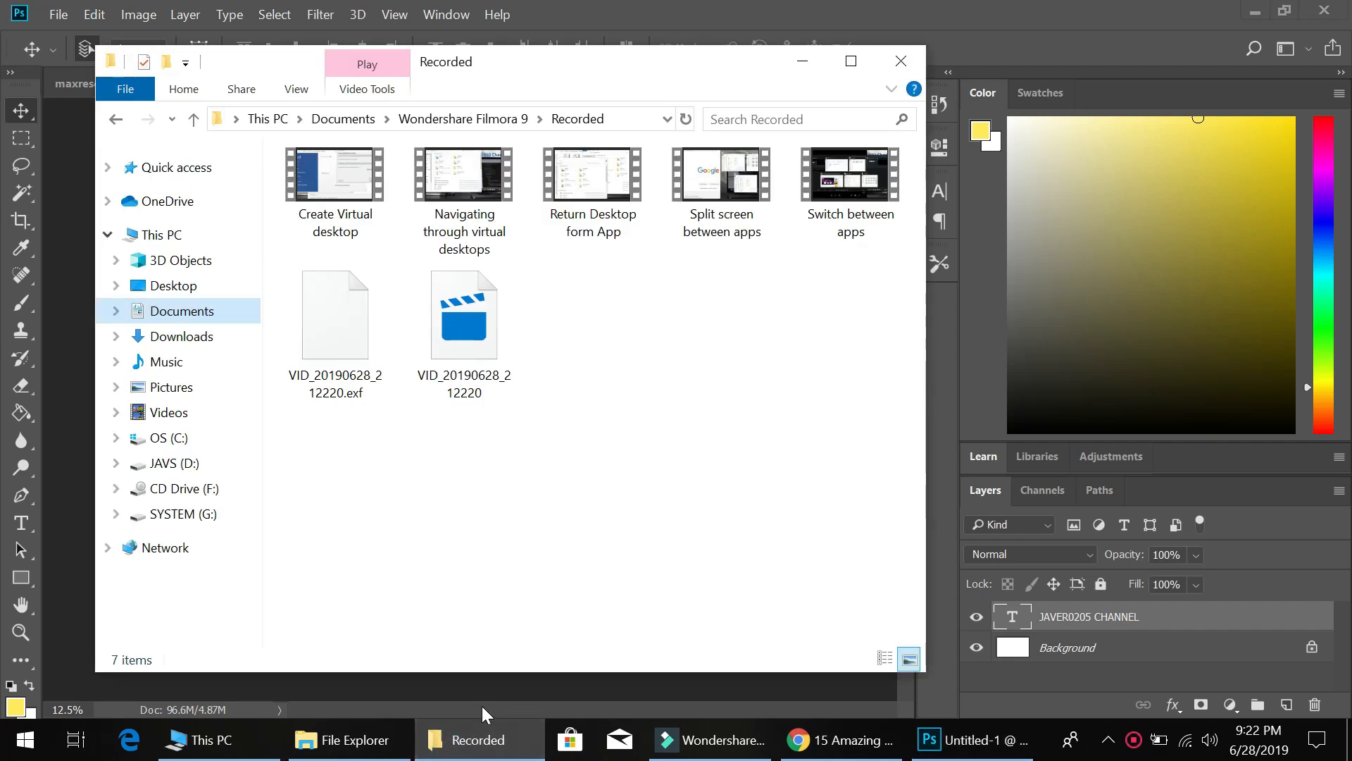
{"action": "key", "text": "alt+tab"}
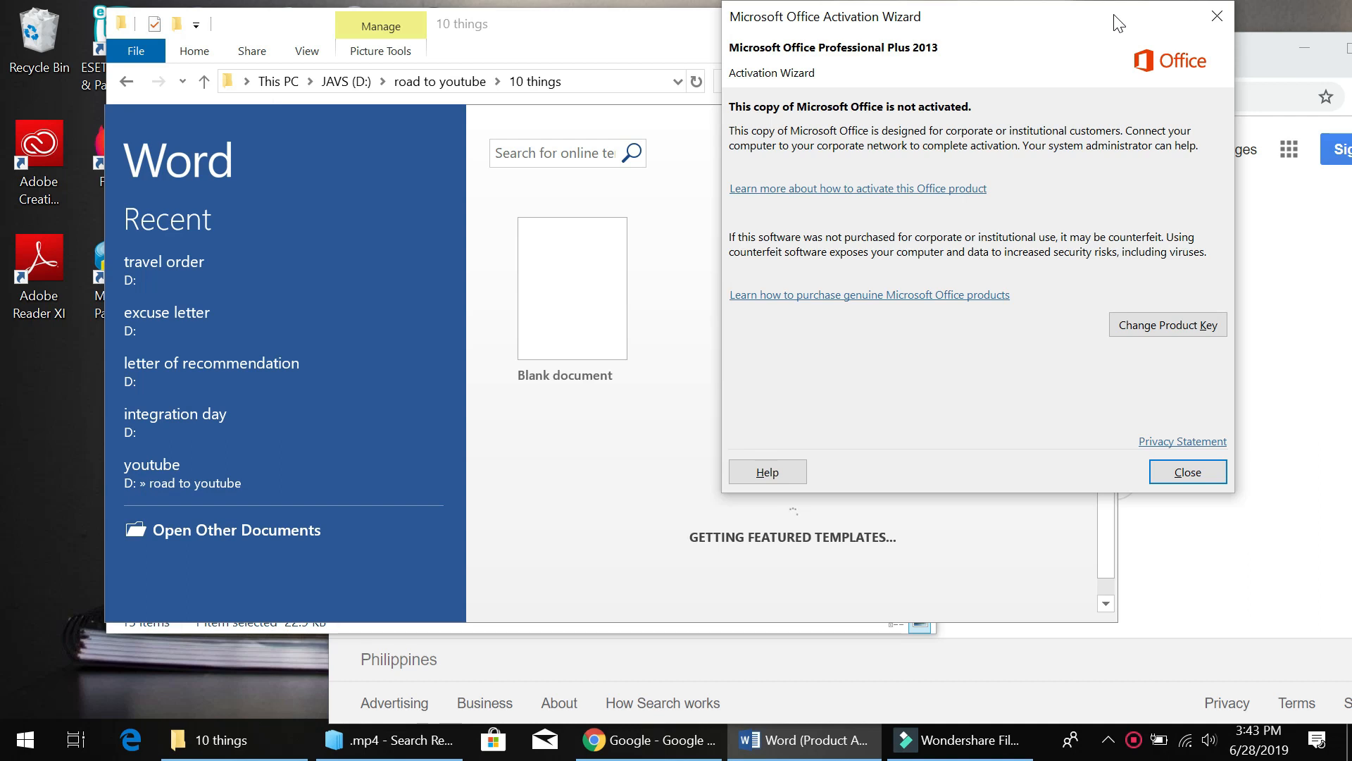
Step: Create and switch to a new empty virtual desktop with Ctrl+Win+D
{"action": "key", "text": "ctrl"}
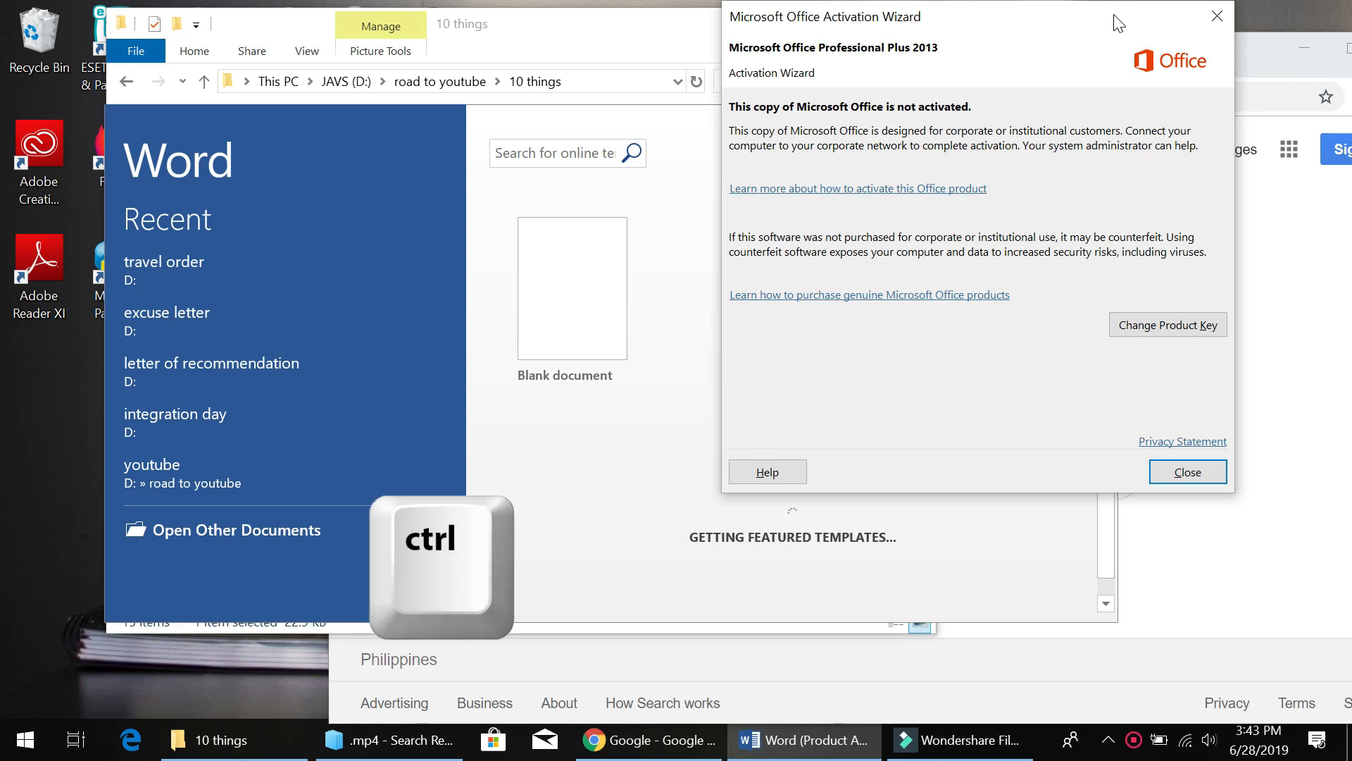
{"action": "key", "text": "Win+D"}
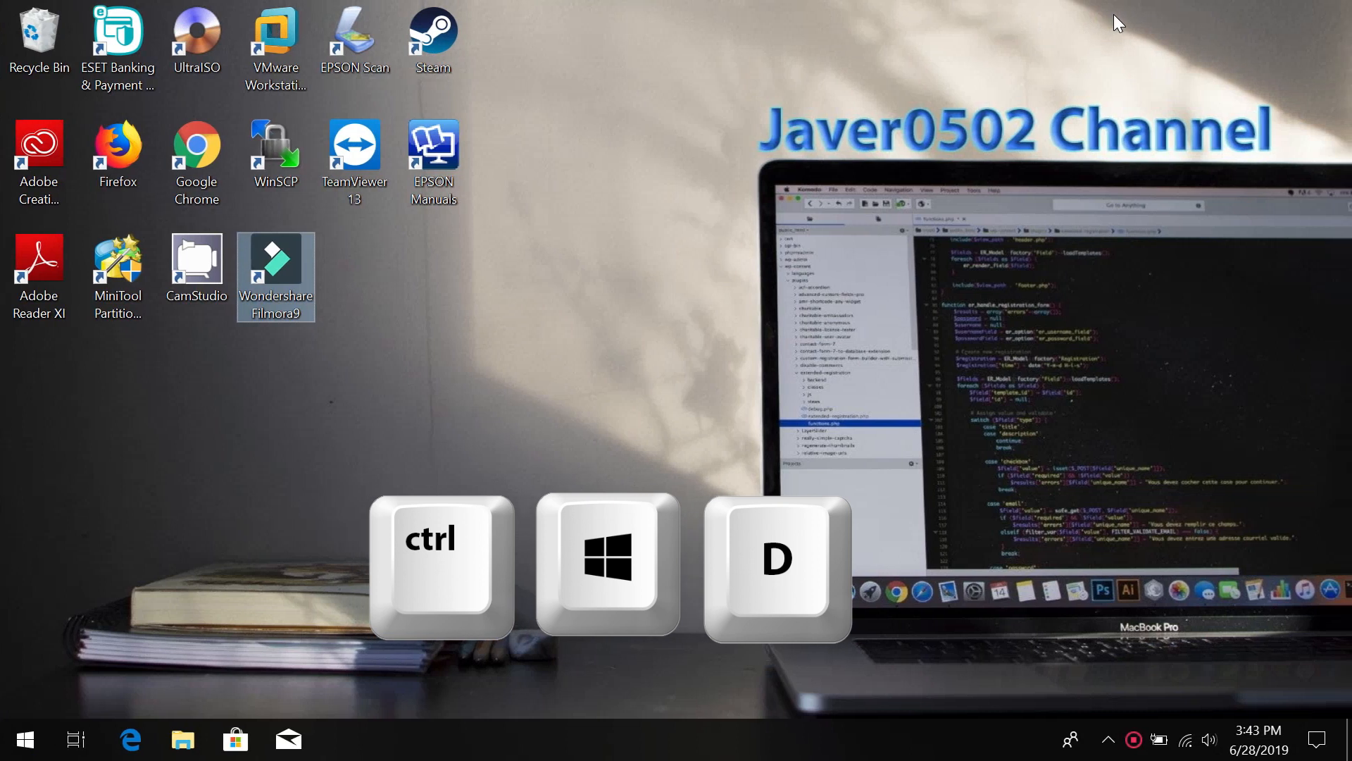
{"action": "key", "text": "ctrl+win+d"}
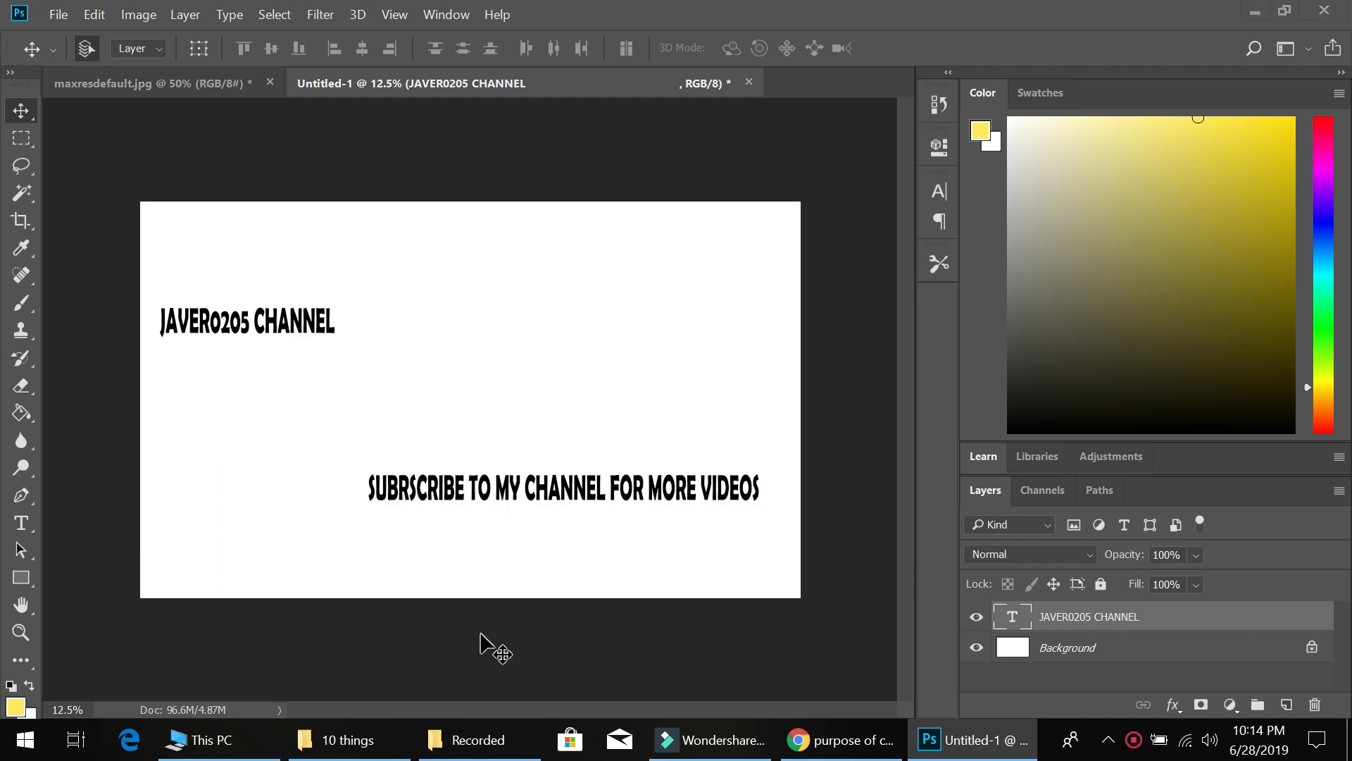
Step: Show Task View with all open windows and the four virtual desktops
{"action": "left_click", "coordinate": [76, 739]}
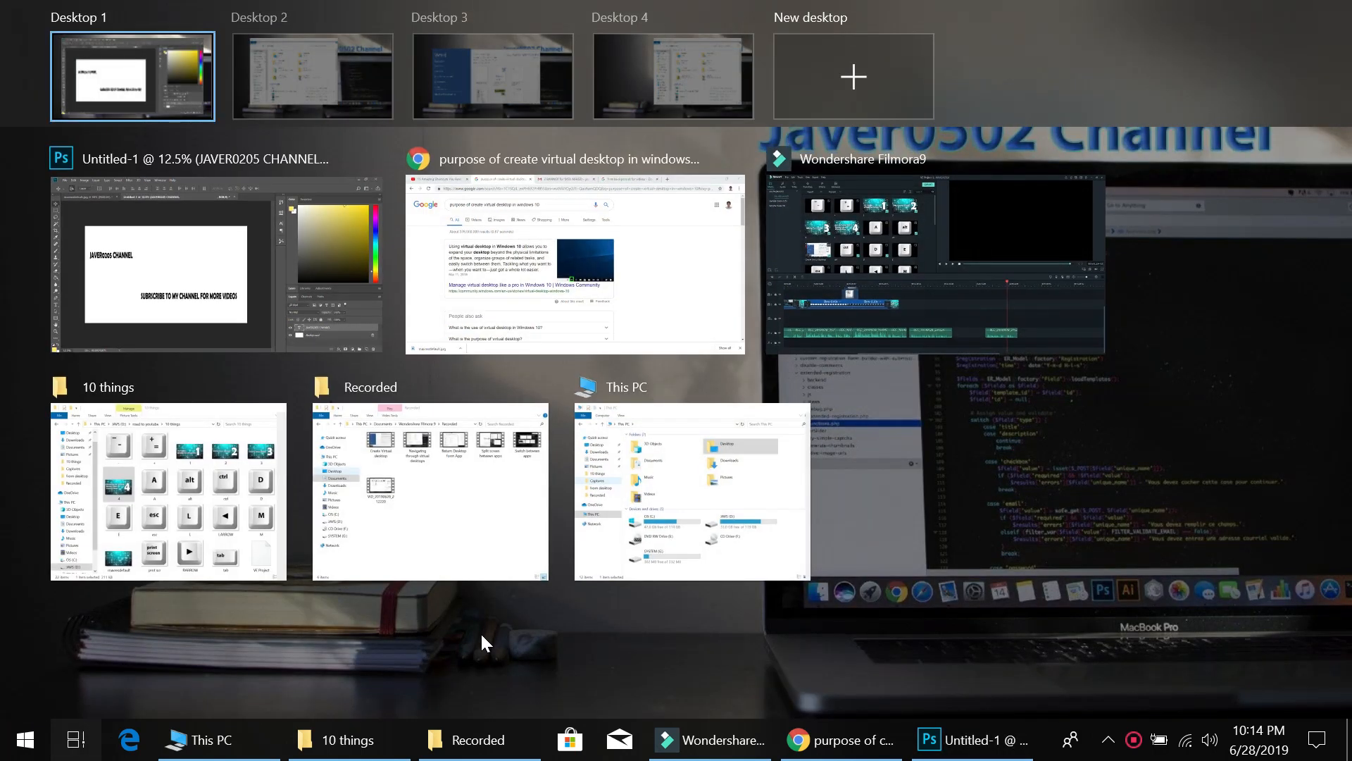
{"action": "key", "text": "Win+Tab"}
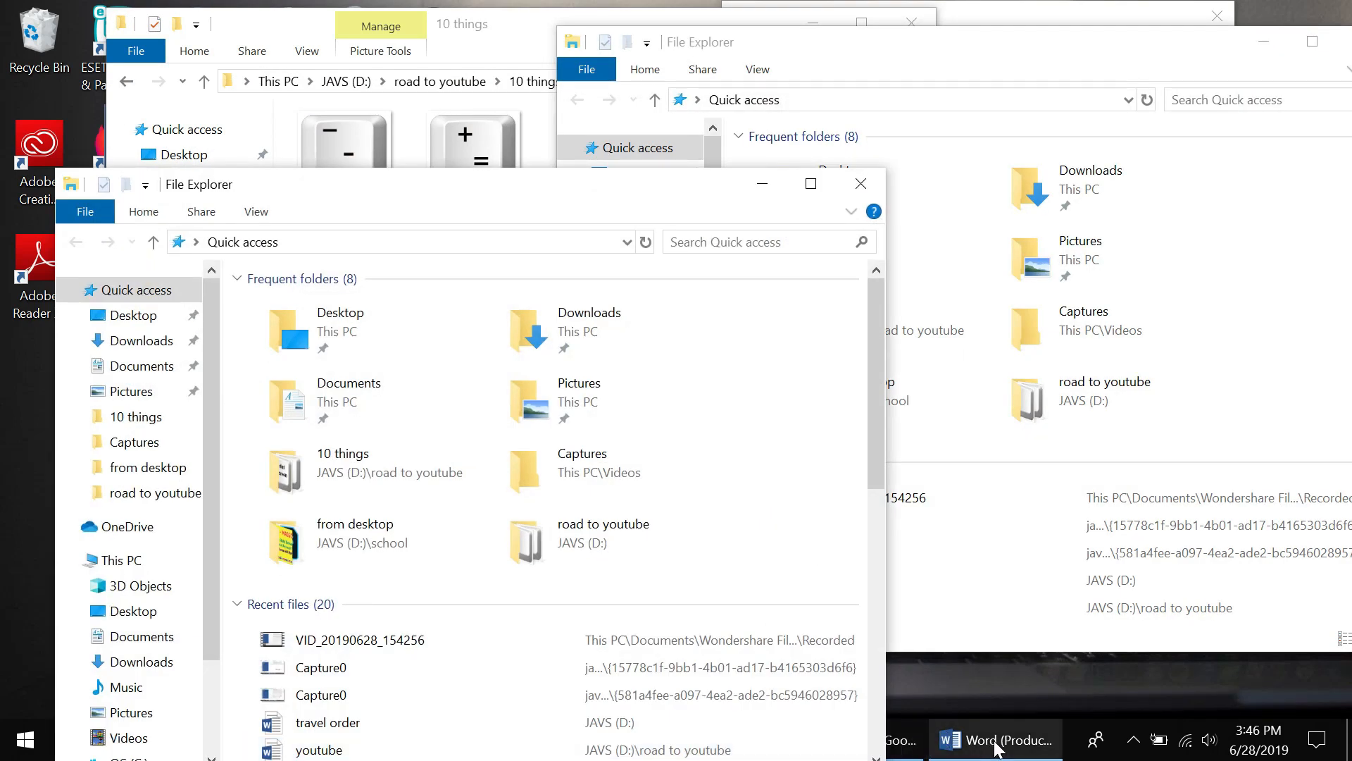
Step: Bring Chrome to the front, then minimize all windows with Win+D
{"action": "left_click", "coordinate": [901, 739]}
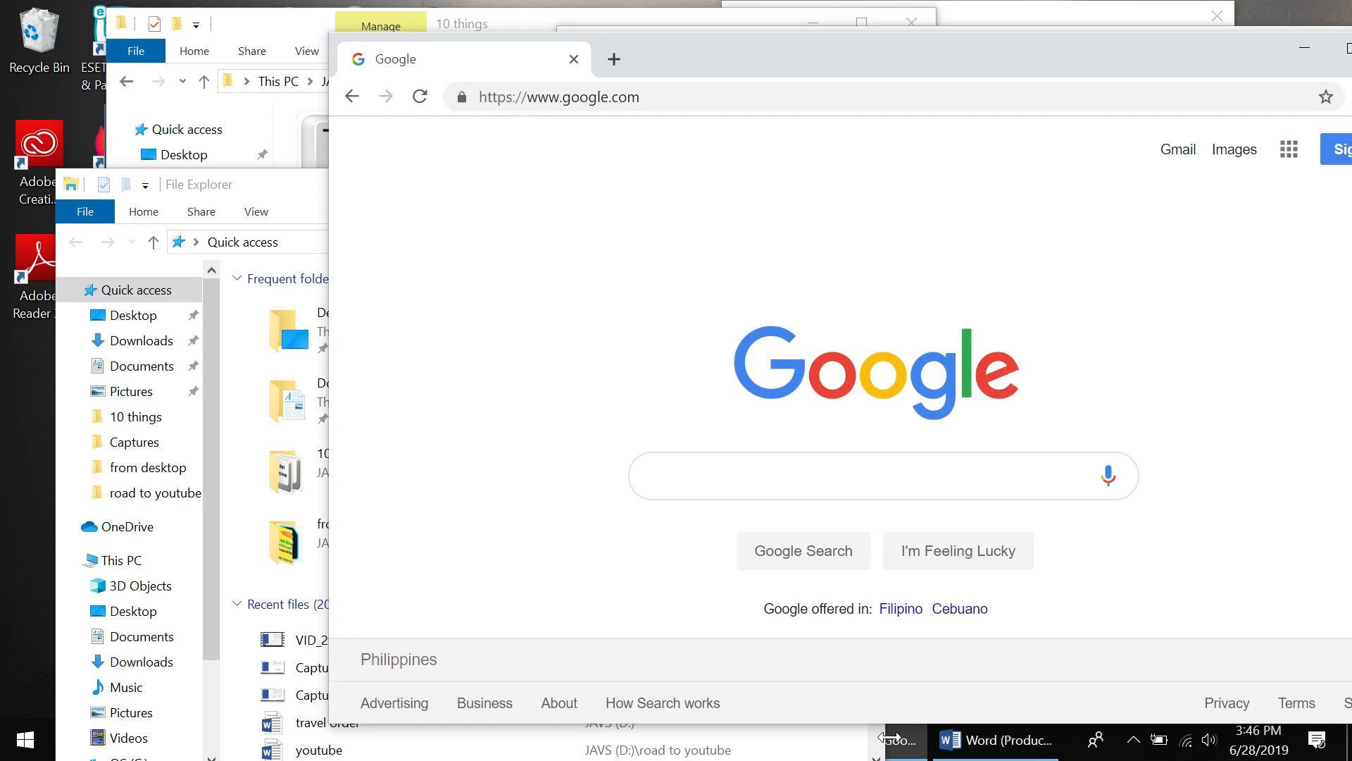
{"action": "key", "text": "Win+D"}
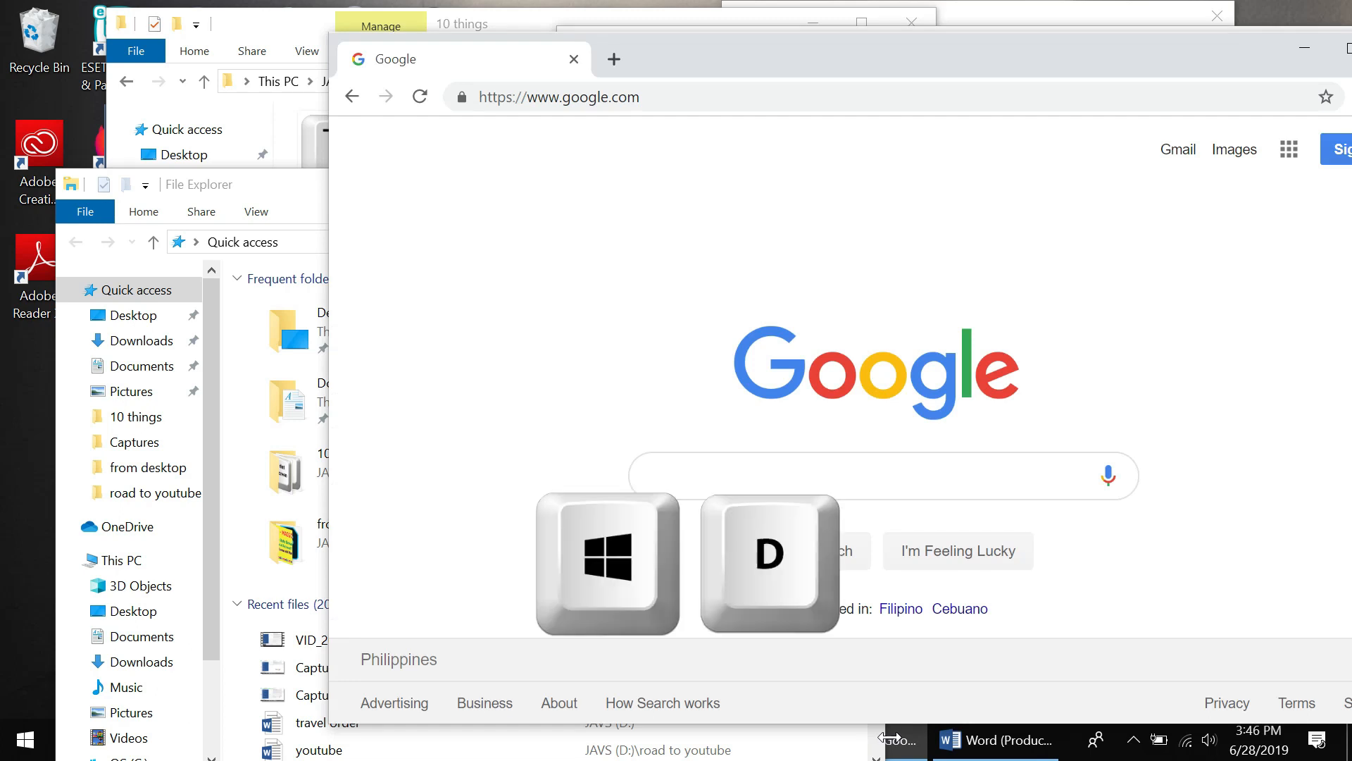